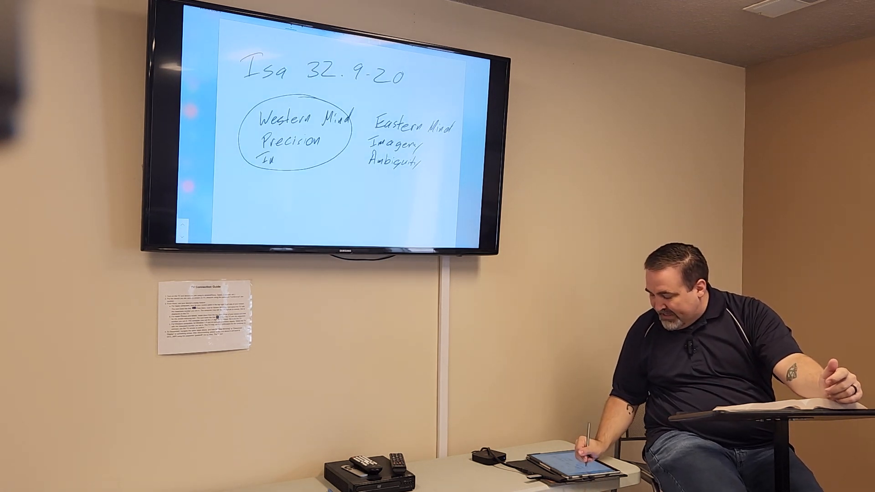
{"action": "type", "text": "Individu"}
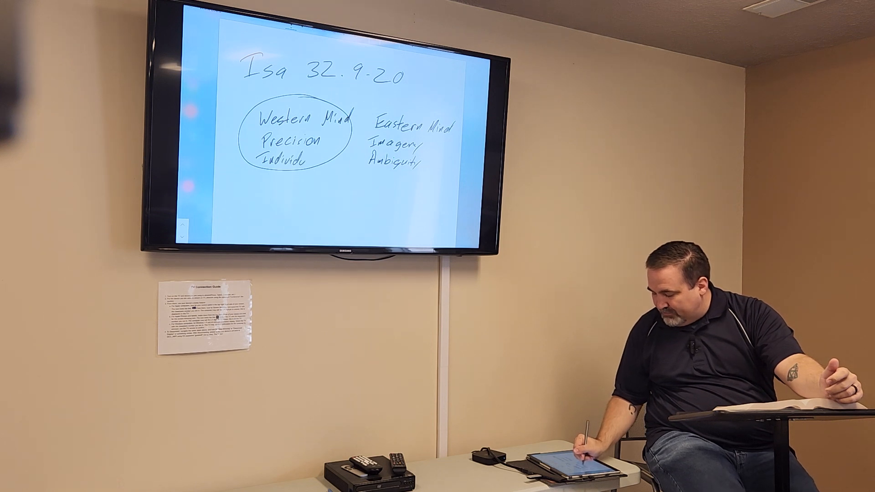